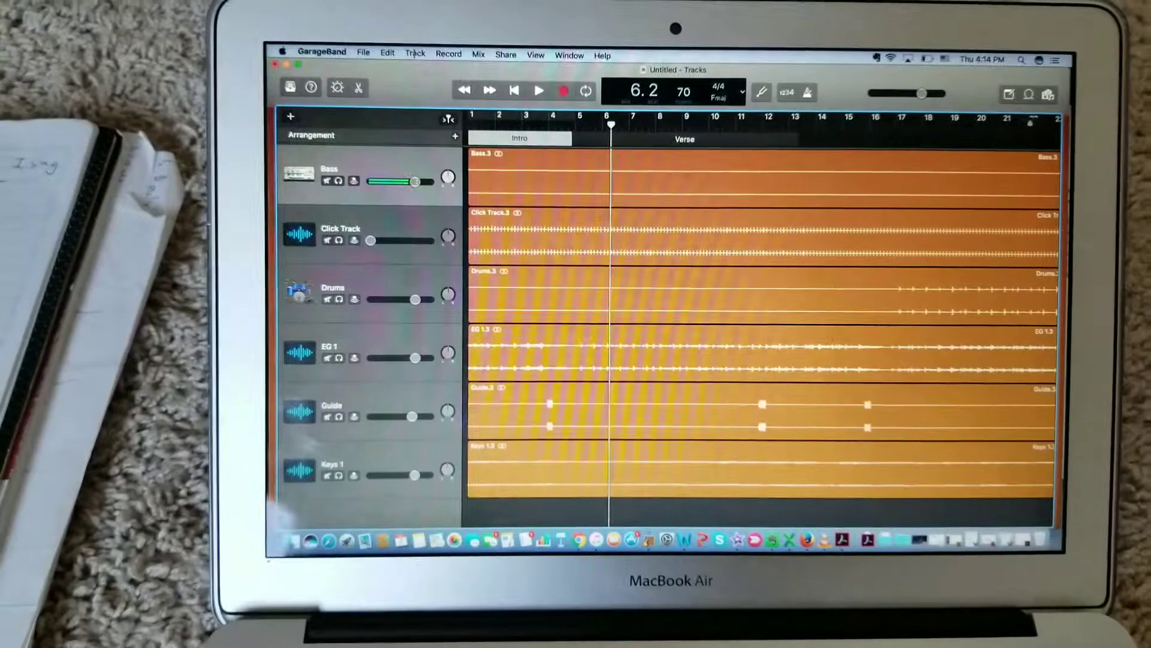
Bring up the name choices (Intro, Verse, Chorus, Bridge, Outro, Rename) for the Verse section.
{"action": "left_click", "coordinate": [414, 53]}
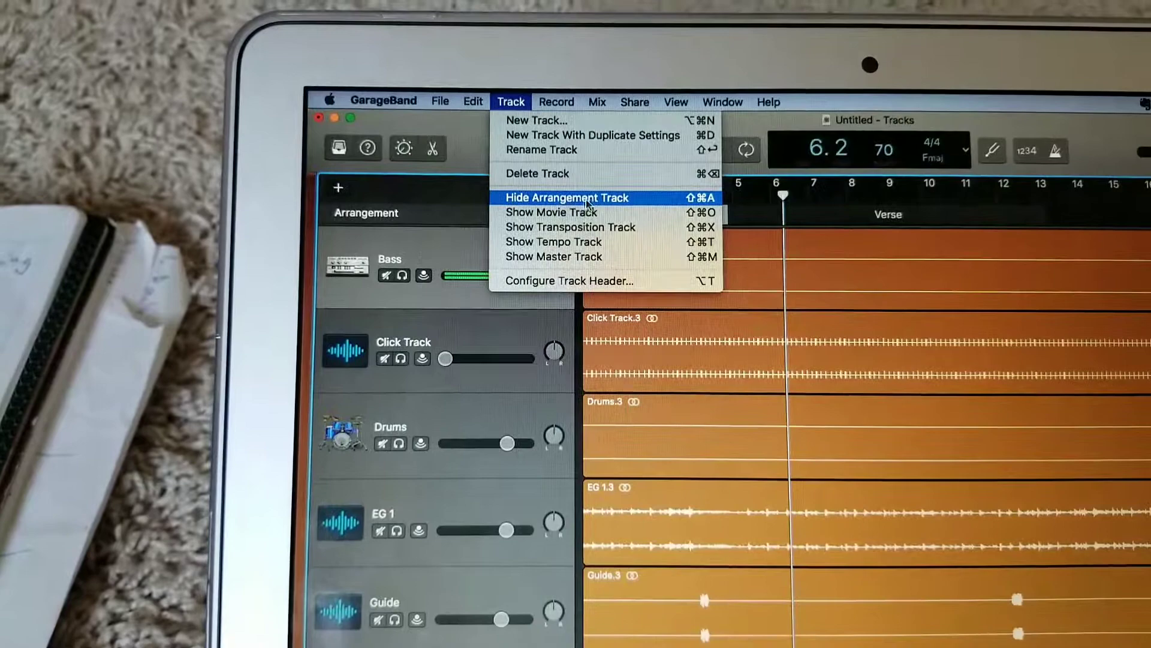
{"action": "mouse_move", "coordinate": [520, 237]}
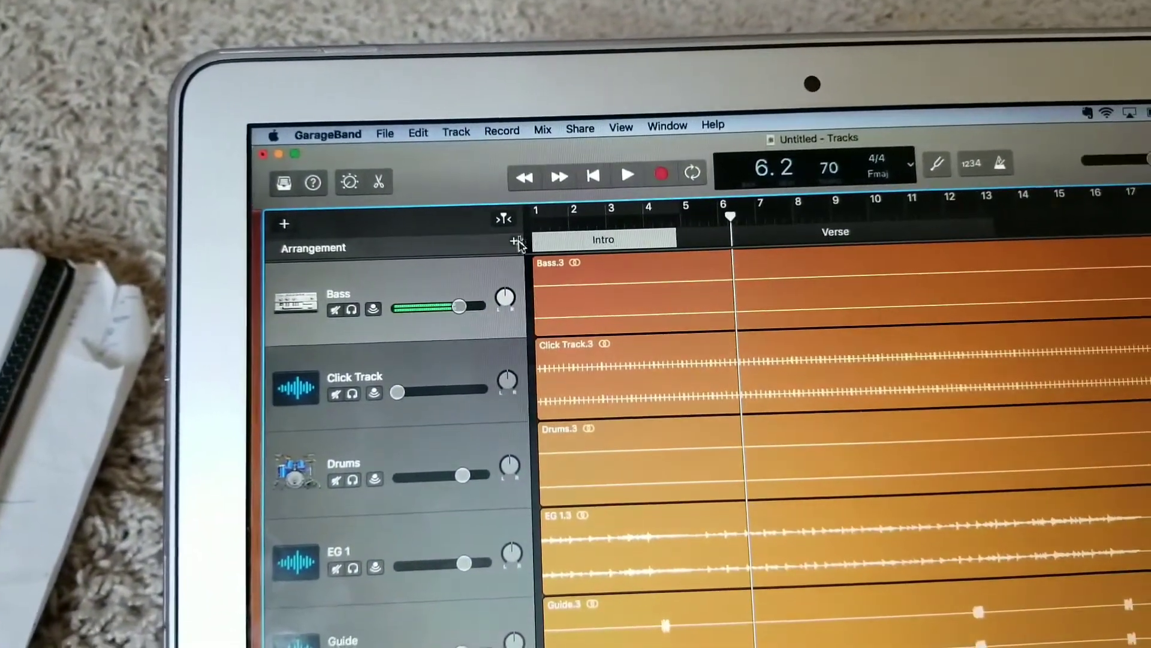
{"action": "mouse_move", "coordinate": [501, 242]}
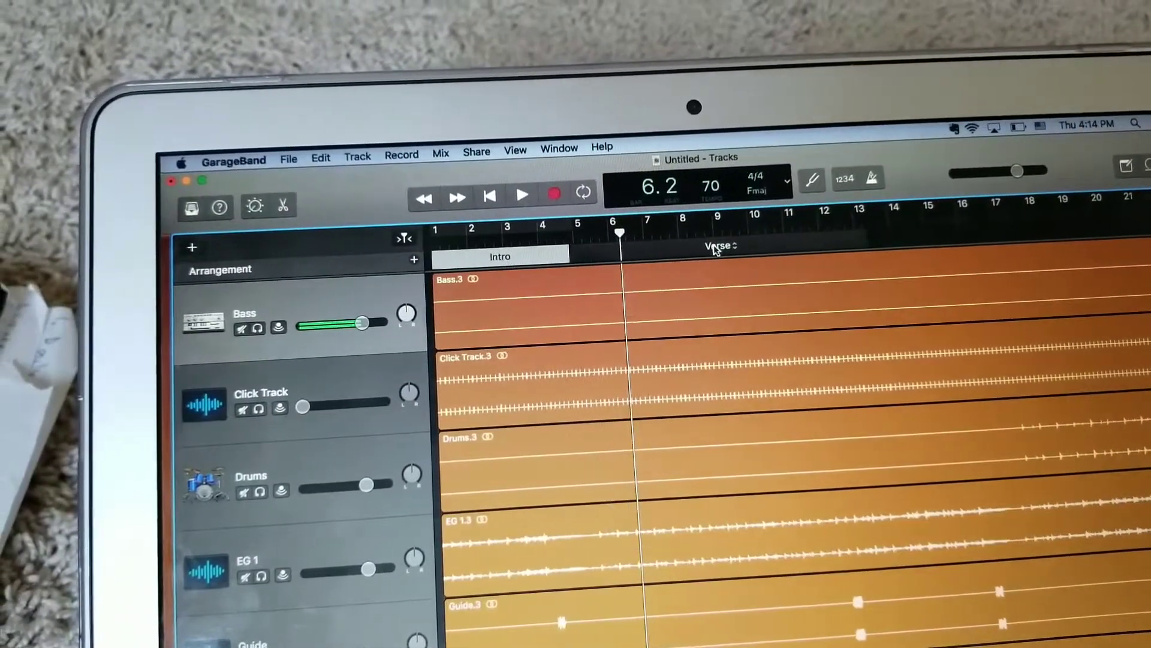
{"action": "left_click", "coordinate": [718, 244]}
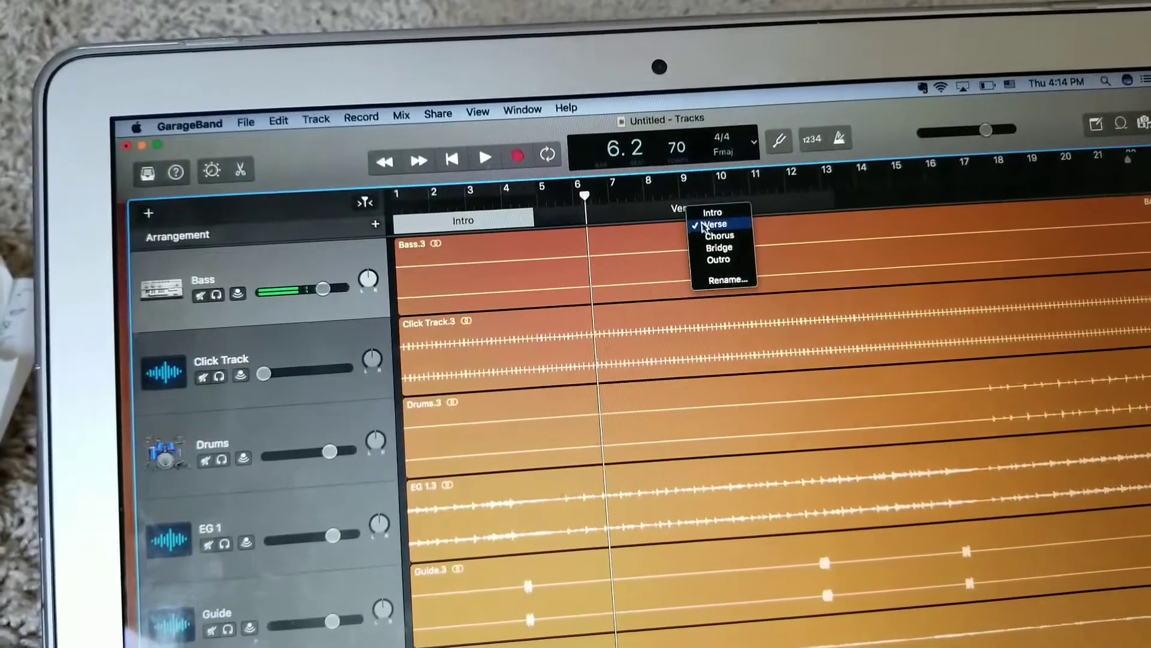